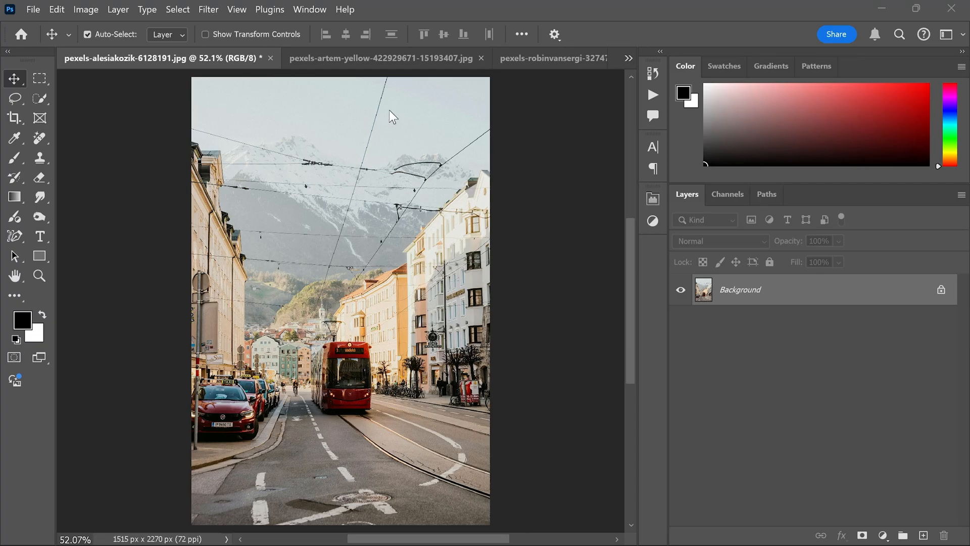
mouse_move(397, 144)
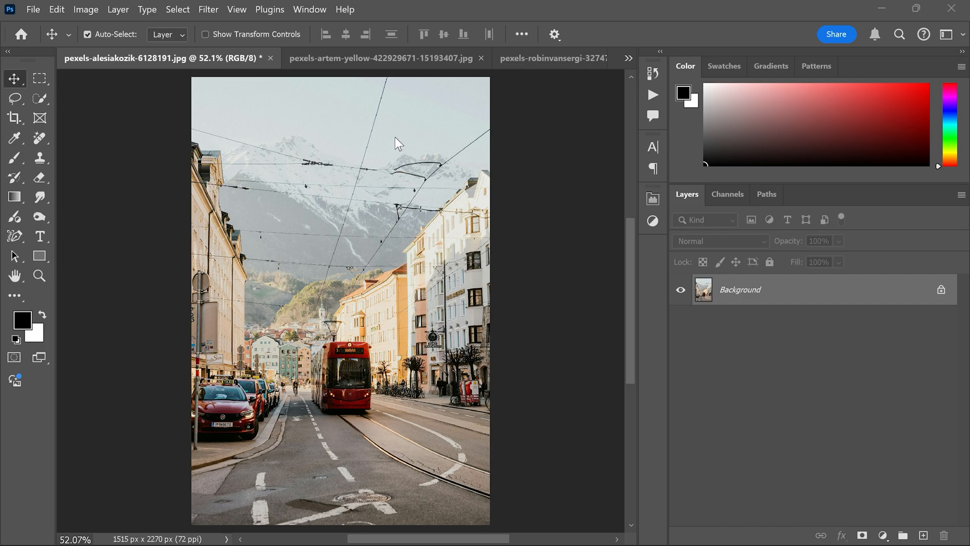
mouse_move(324, 122)
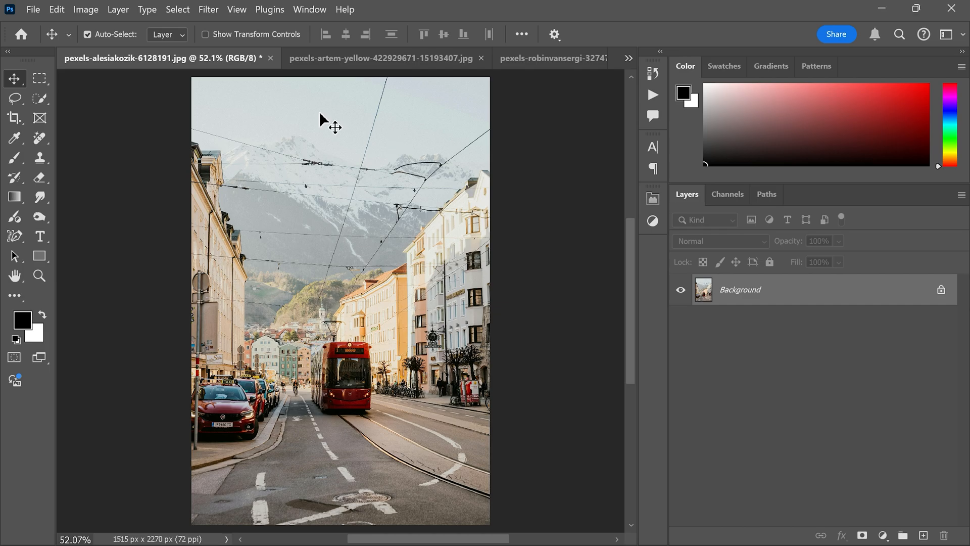
mouse_move(503, 284)
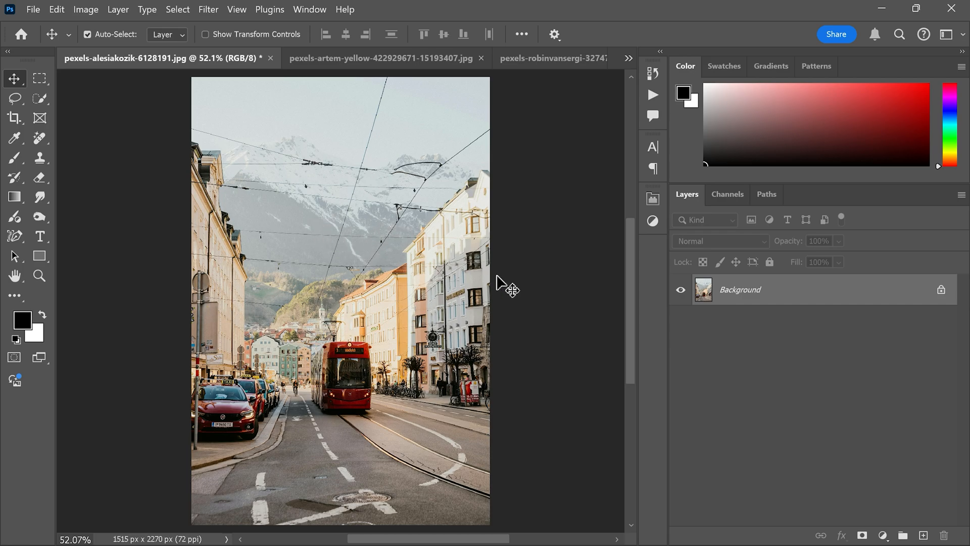
mouse_move(371, 173)
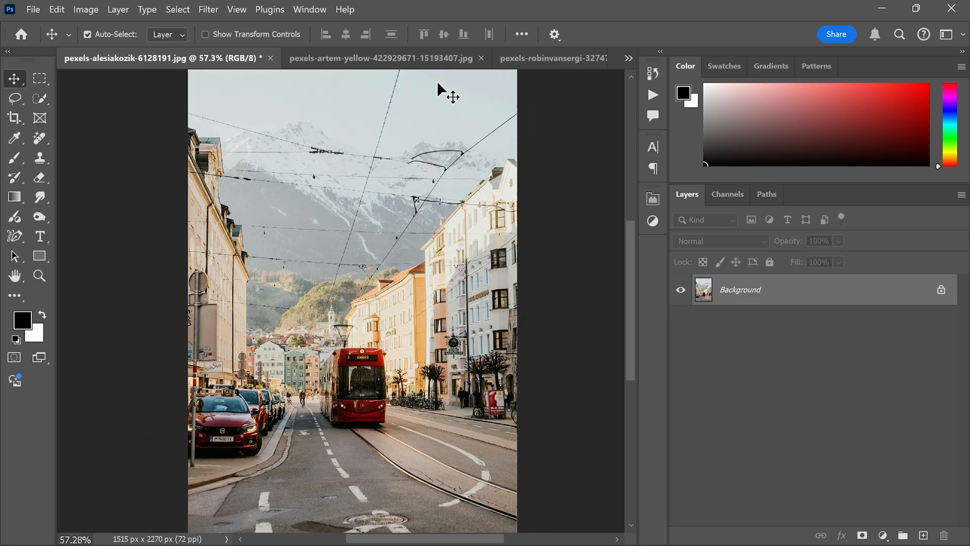
mouse_move(276, 172)
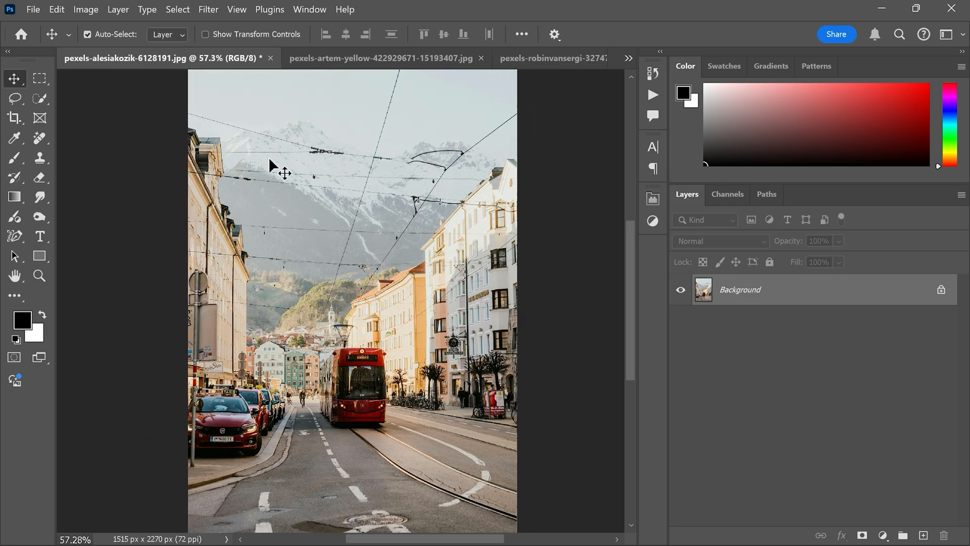
Step: Activate the Remove tool and reveal the Find distractions options for the tram photo
left_click(15, 137)
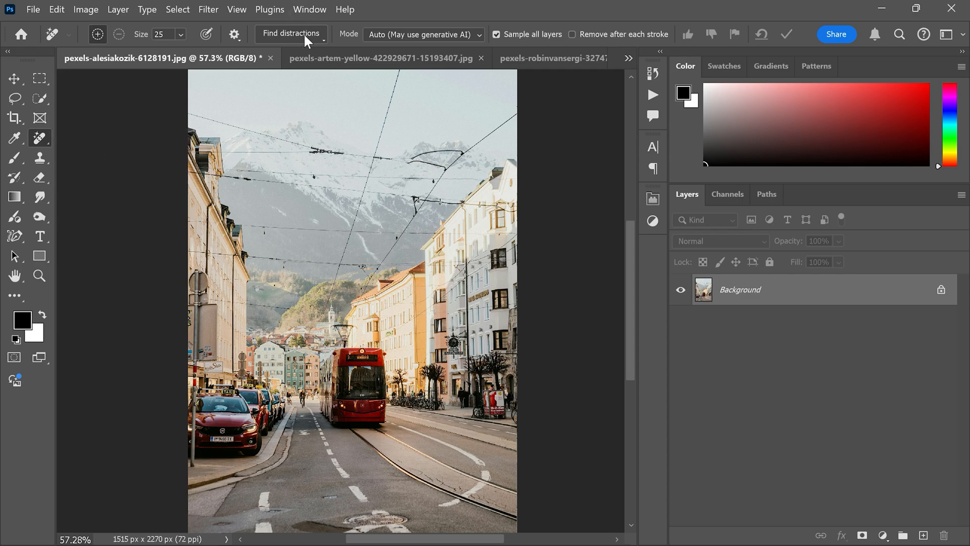
mouse_move(405, 42)
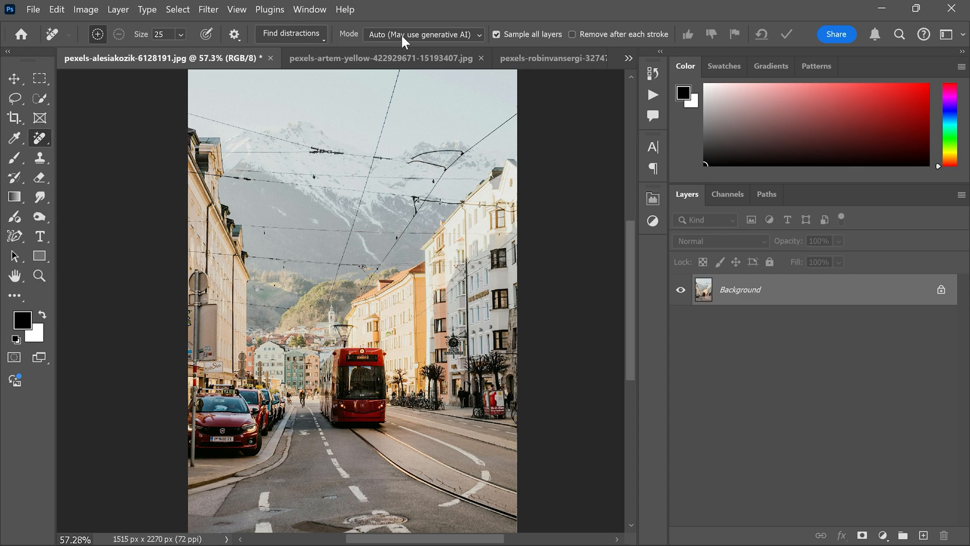
left_click(422, 33)
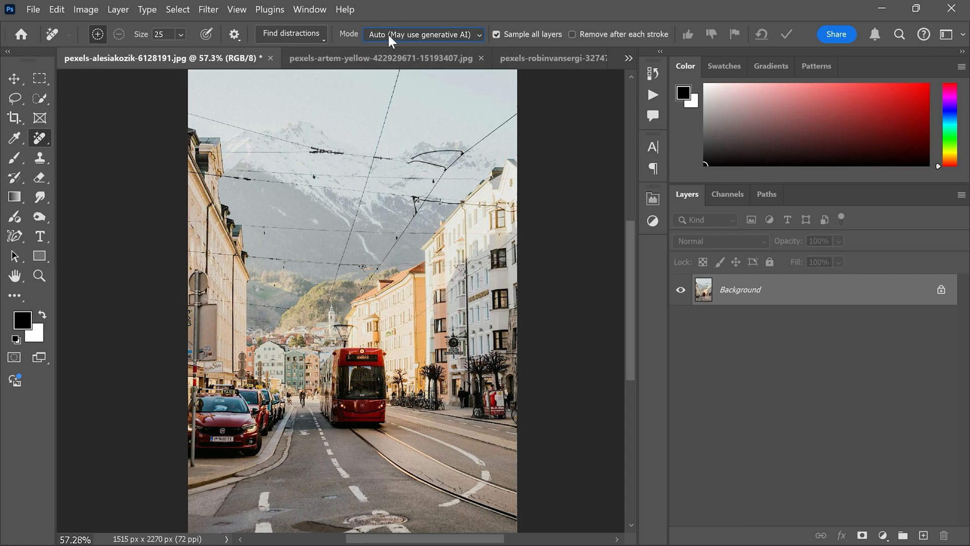
left_click(290, 34)
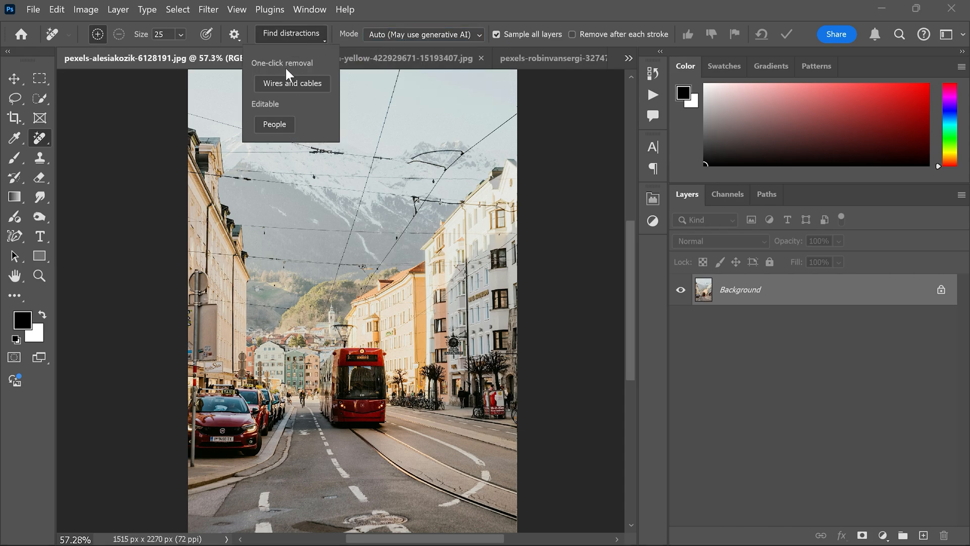
mouse_move(275, 130)
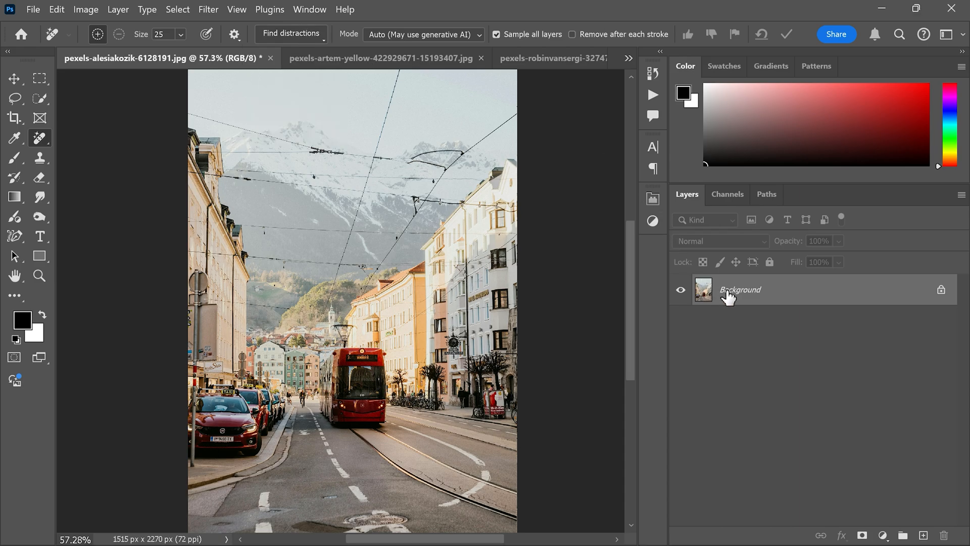
Step: Add an empty layer and remove all overhead wires and cables automatically
left_click(922, 535)
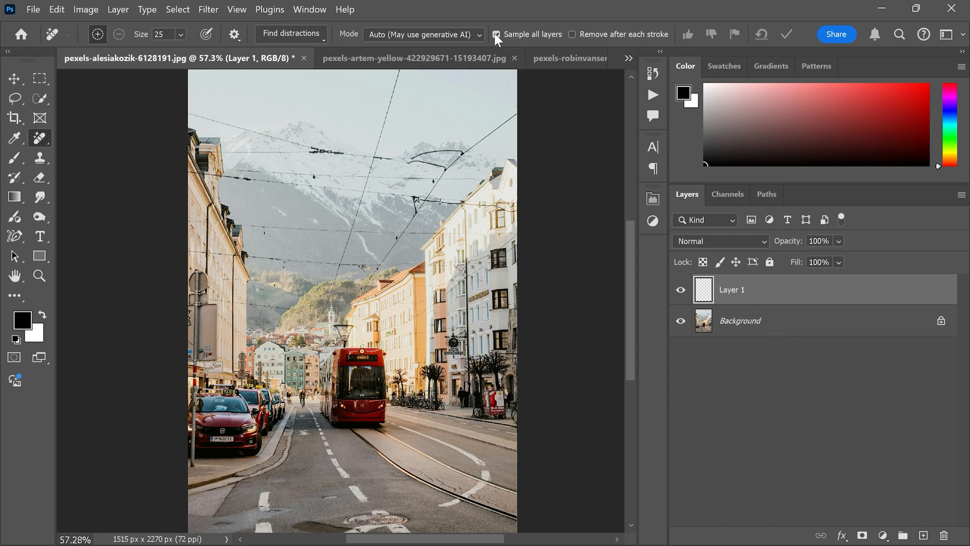
left_click(291, 34)
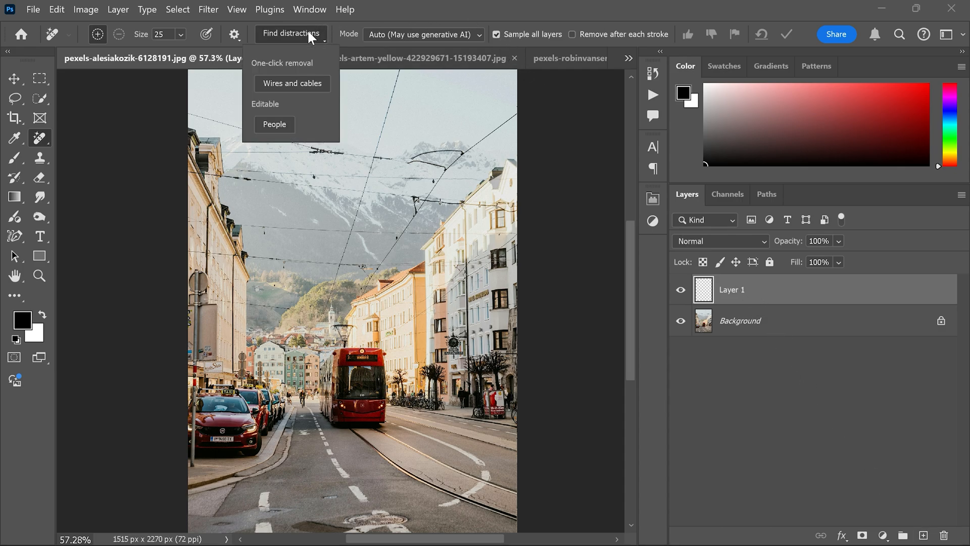
left_click(292, 83)
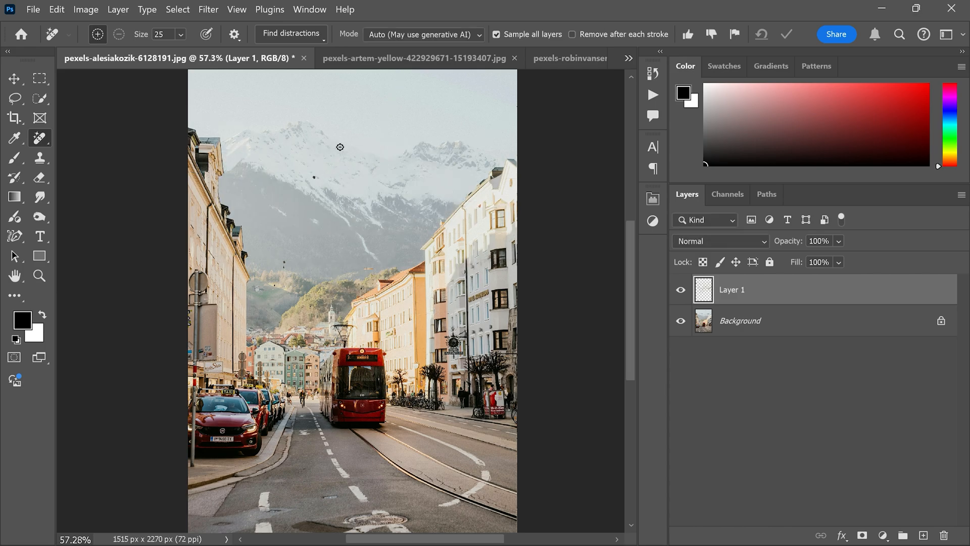
Step: Heal a leftover wire speck, then bring up the pexels-artem-yellow temple photo
left_click(680, 289)
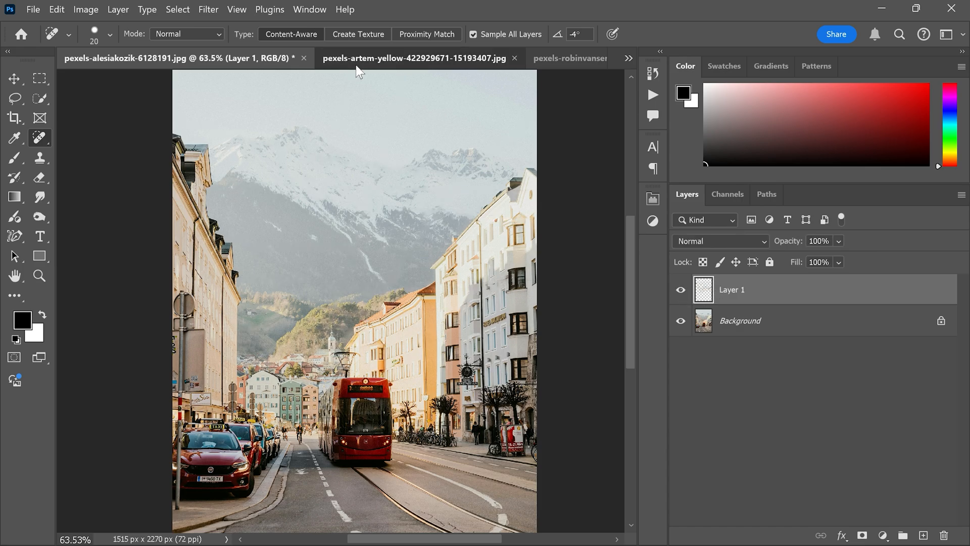
left_click(413, 58)
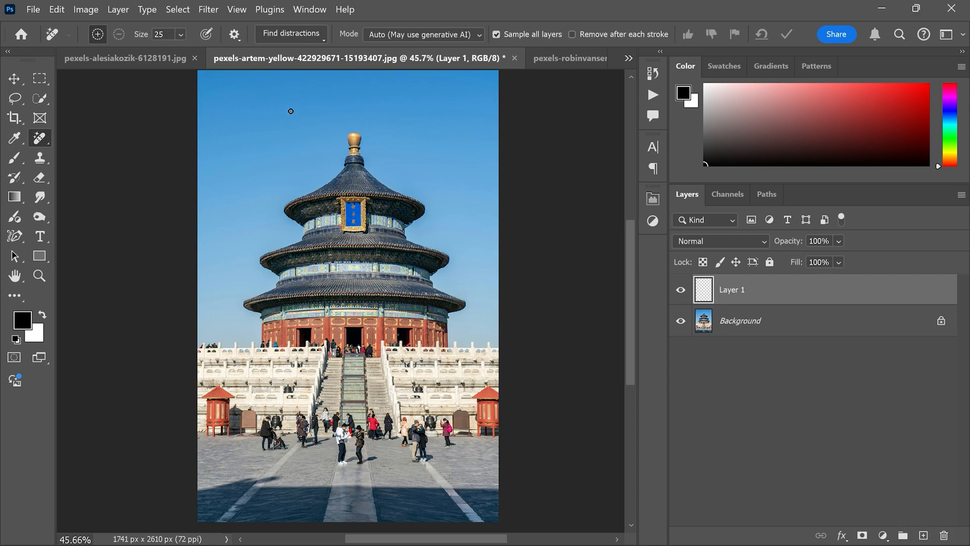
Step: Mask all people in the temple photo with Find distractions, then show the pexels-matreding photo
left_click(290, 33)
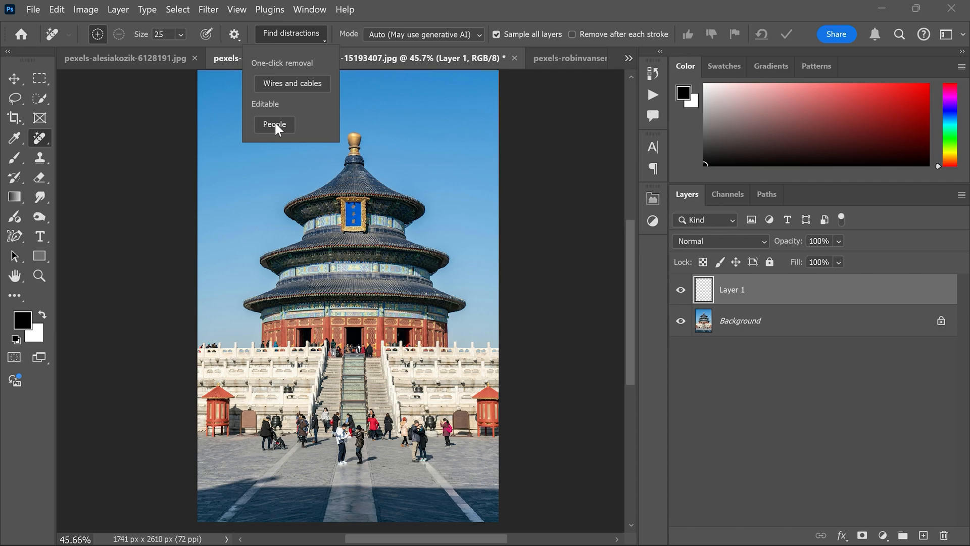
left_click(273, 125)
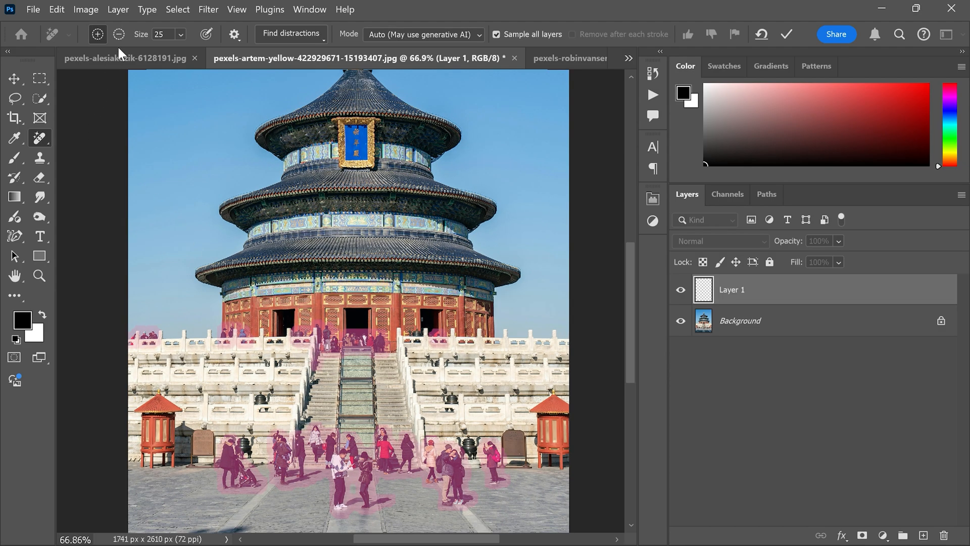
left_click(119, 34)
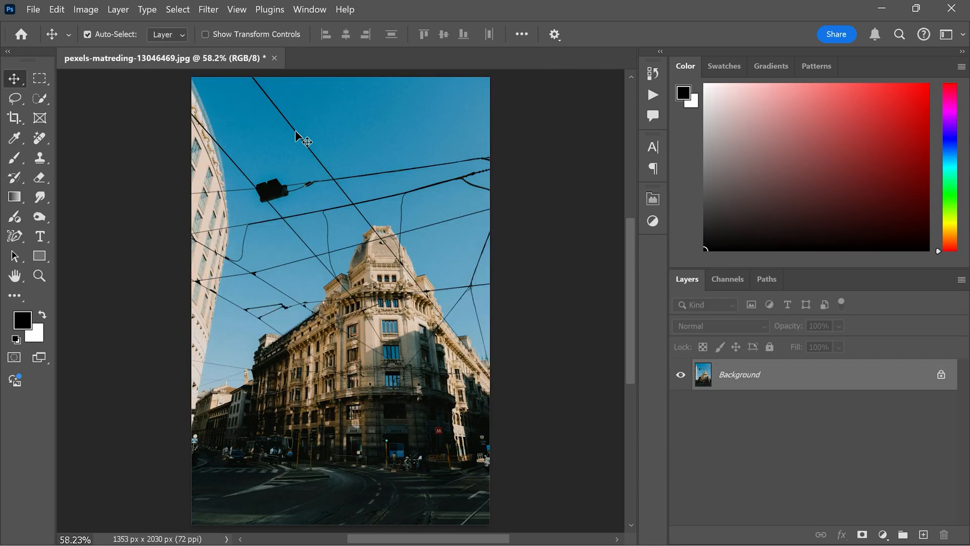
Step: Attempt wire removal on the corner-building photo, then bring up the Edit menu
left_click(291, 34)
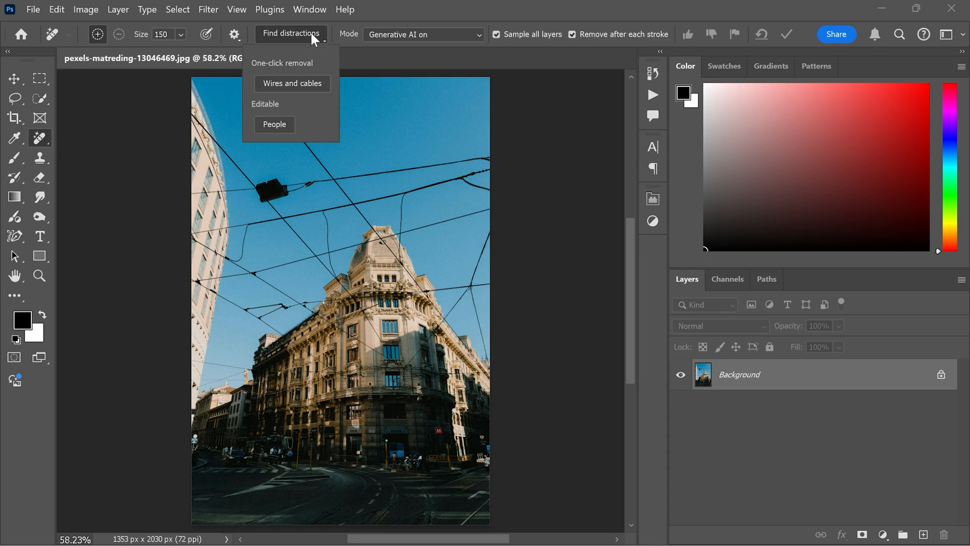
left_click(292, 83)
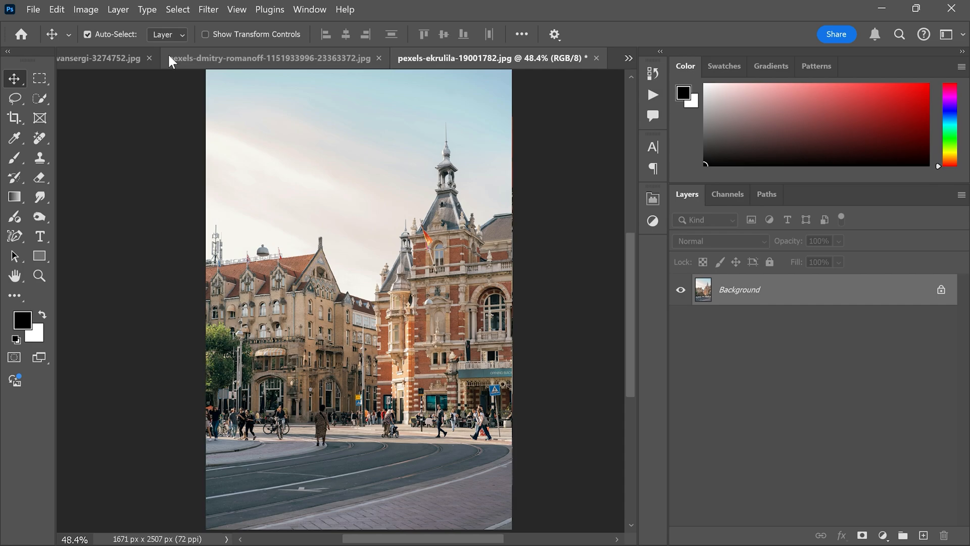
left_click(55, 10)
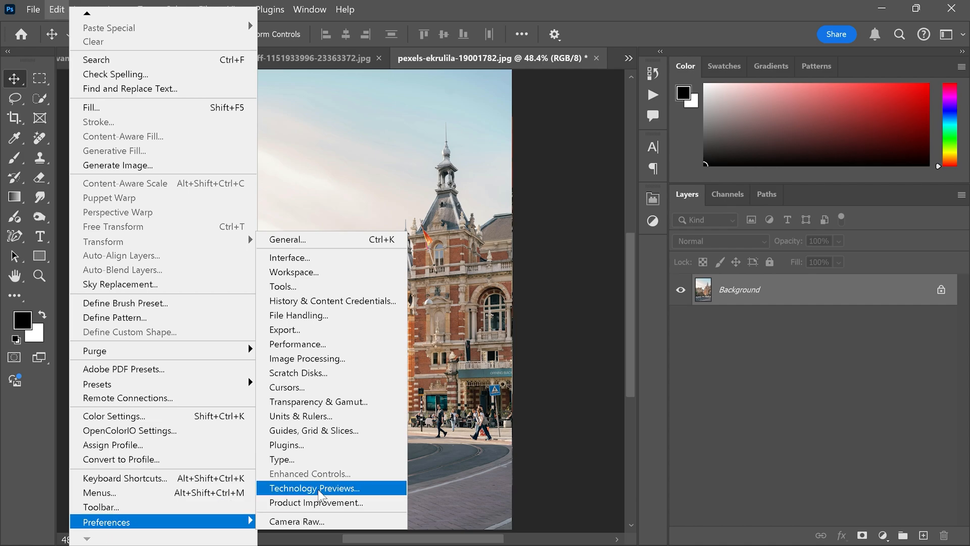
mouse_move(315, 344)
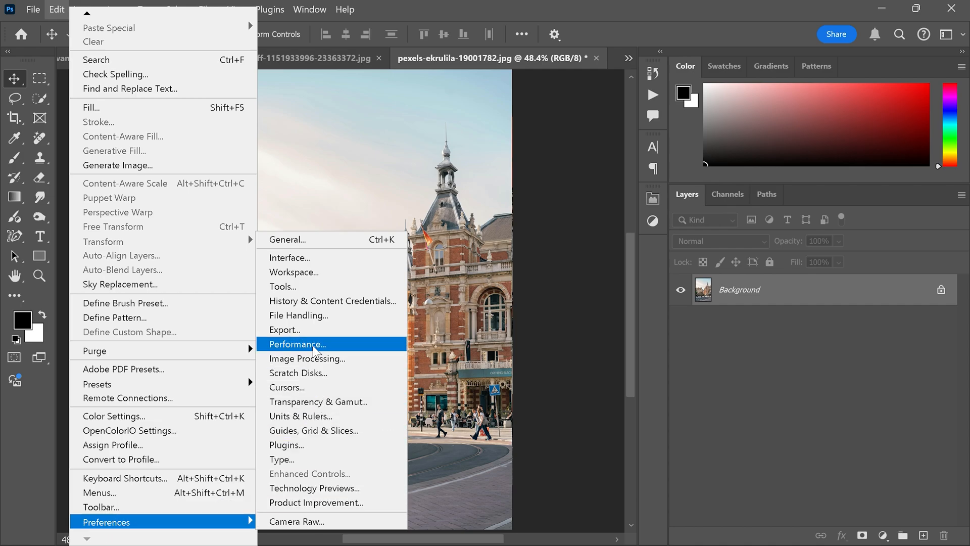
Step: Toggle Use Graphics Processor on and off in Performance preferences and confirm
left_click(296, 344)
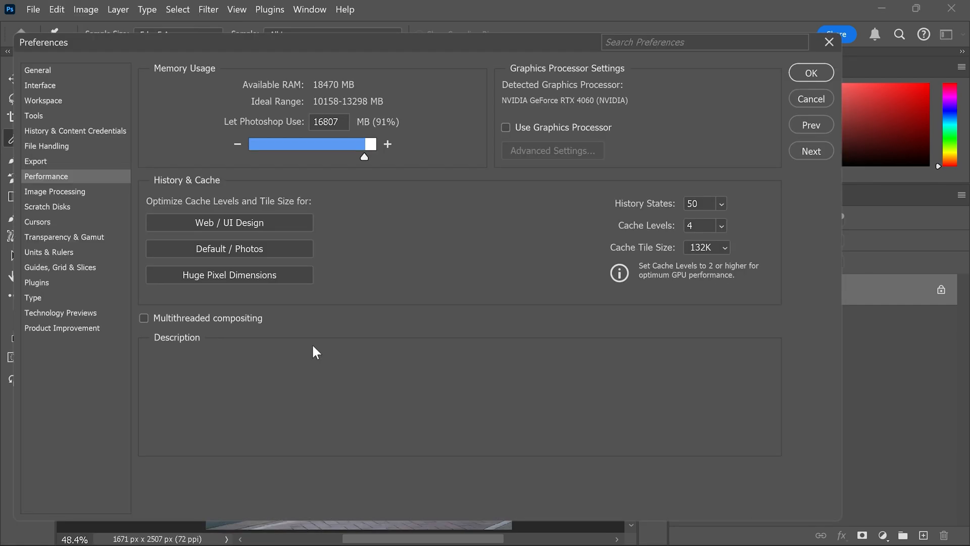
left_click(505, 127)
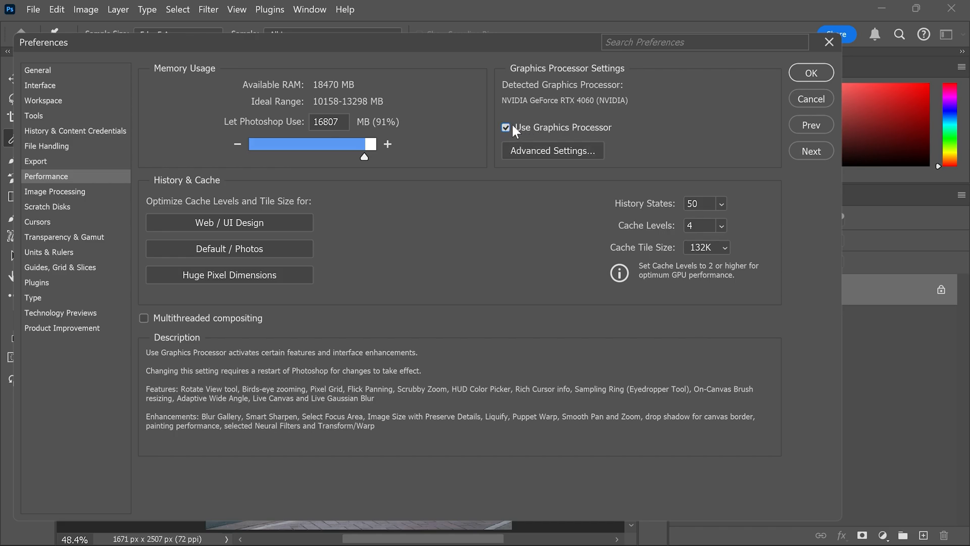
left_click(505, 127)
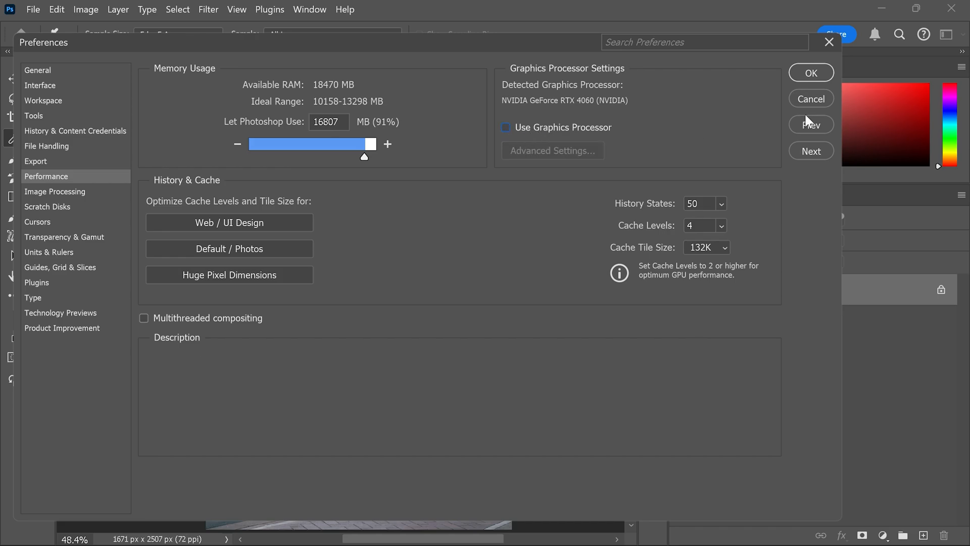
left_click(810, 72)
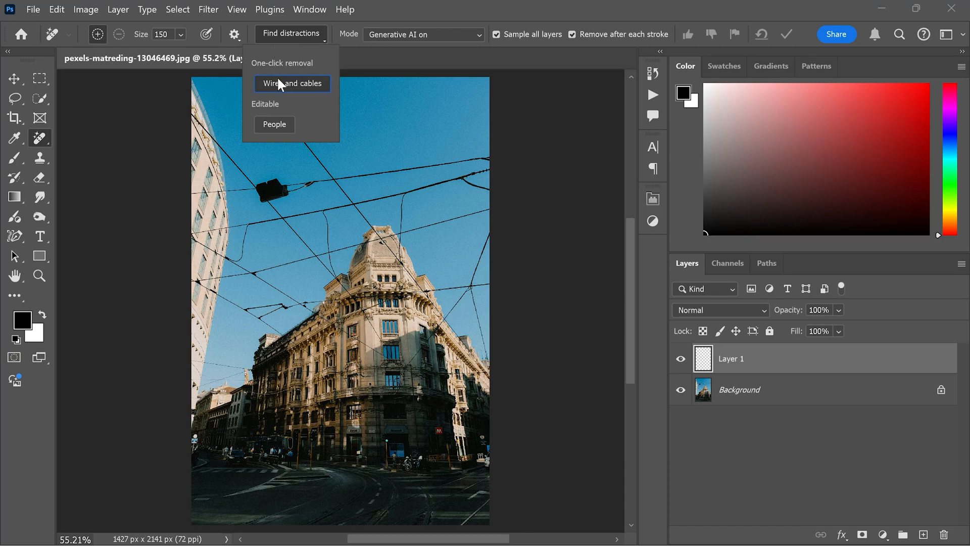
Step: Run automatic wires-and-cables removal on the corner-building photo
left_click(292, 83)
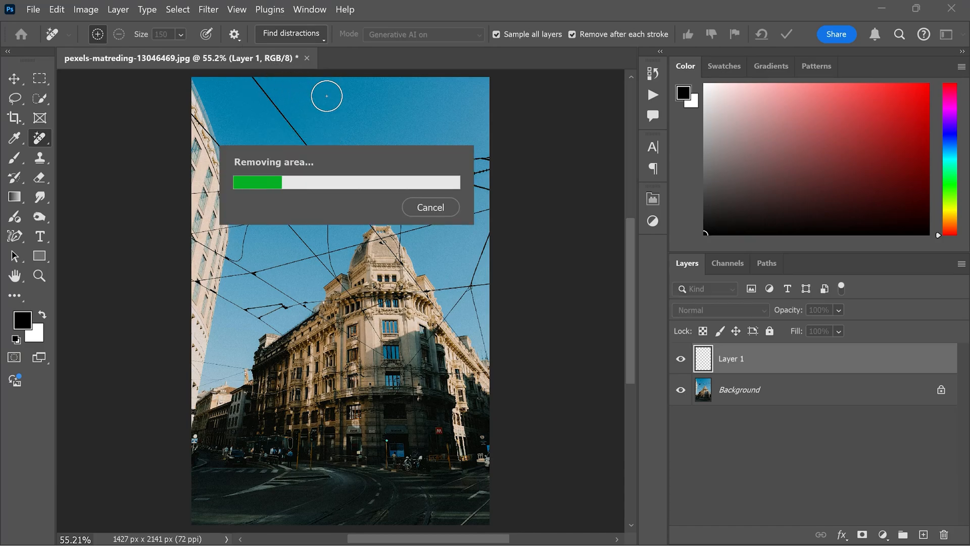